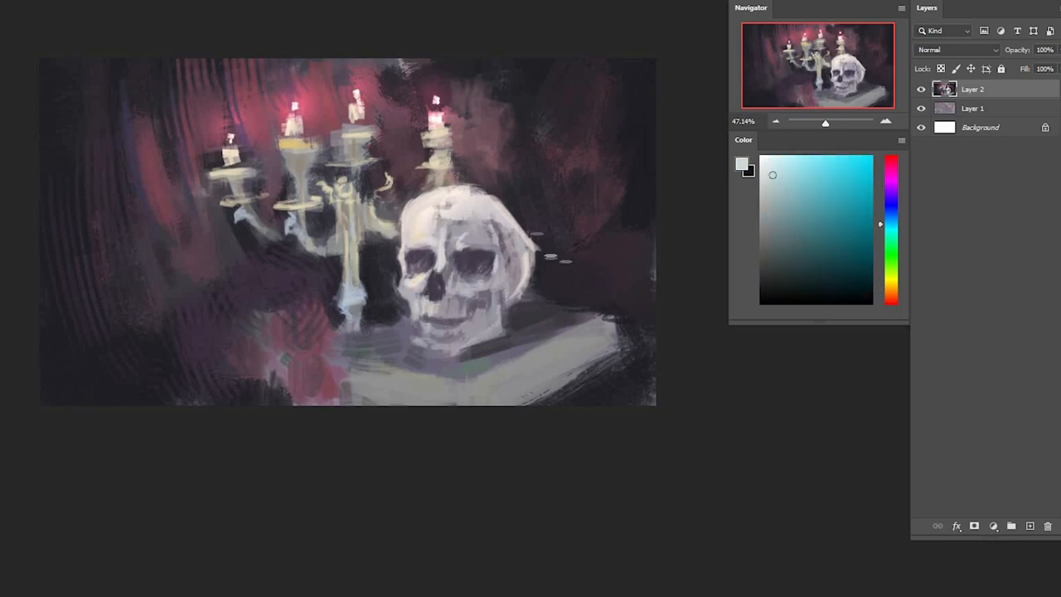
Brush lighter greys over the skull on Layer 2 to clarify its form and light planes
{"action": "left_click", "coordinate": [891, 184]}
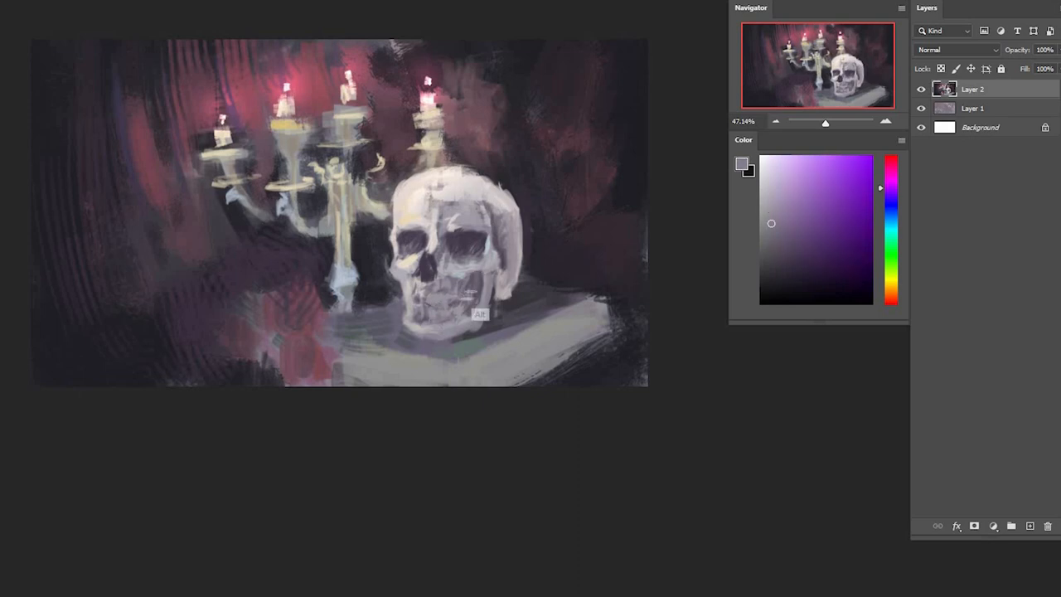
{"action": "left_click", "coordinate": [455, 266]}
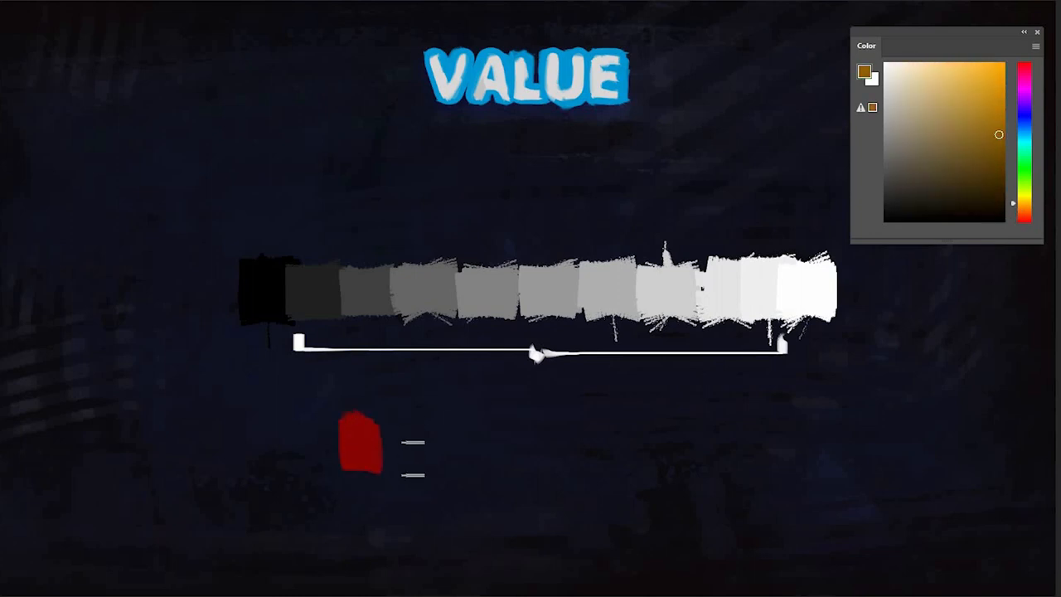
Pick orange and green in the Color panel and brush a swatch of each beside the red one
{"action": "left_click", "coordinate": [1028, 166]}
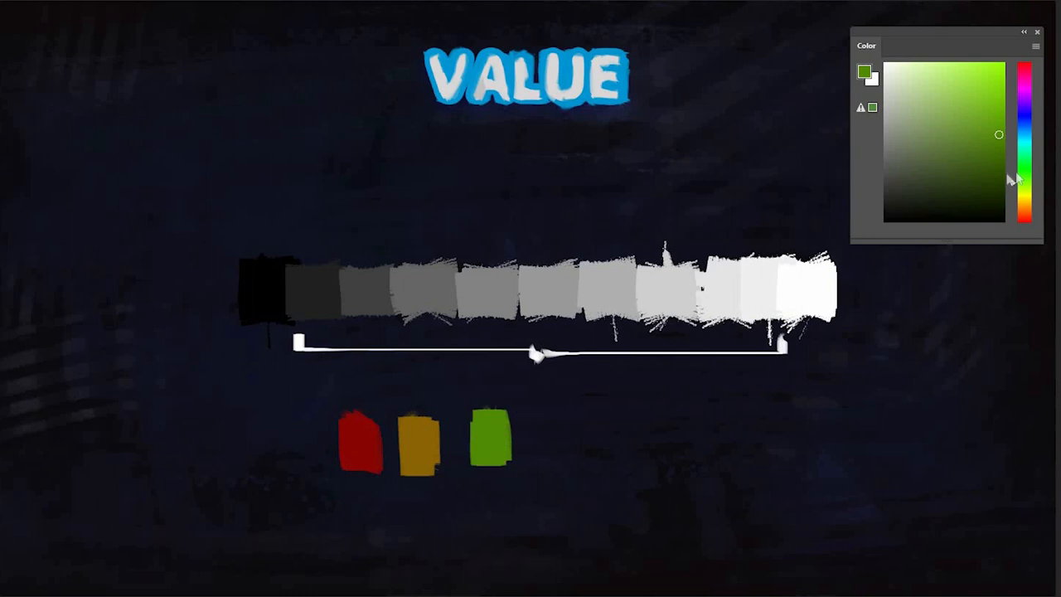
{"action": "left_click", "coordinate": [1010, 119]}
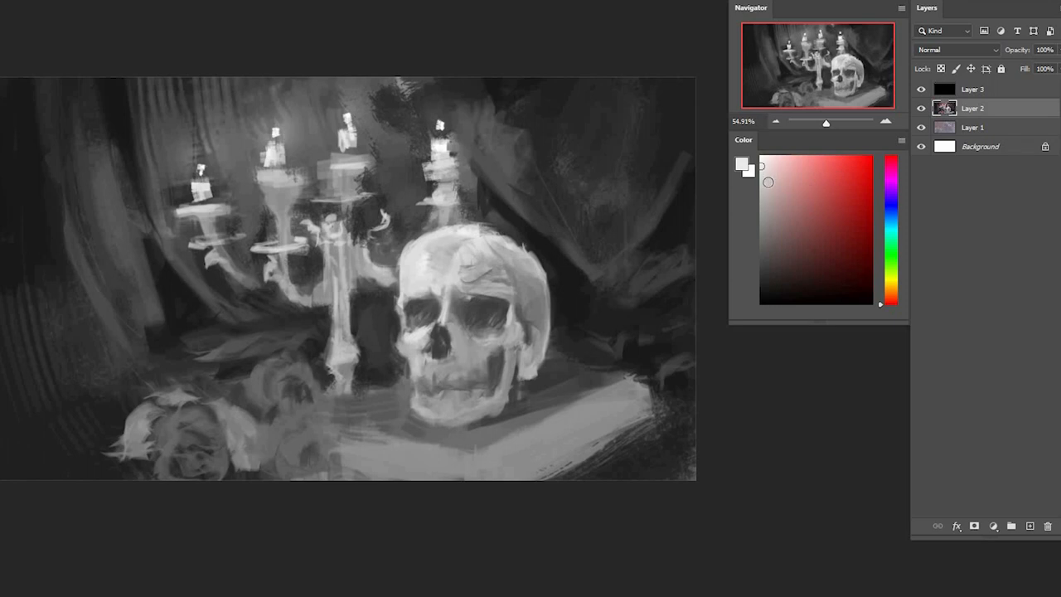
Add a black-filled Layer 3 in Color blend mode to preview the painting in grayscale
{"action": "left_click", "coordinate": [862, 262]}
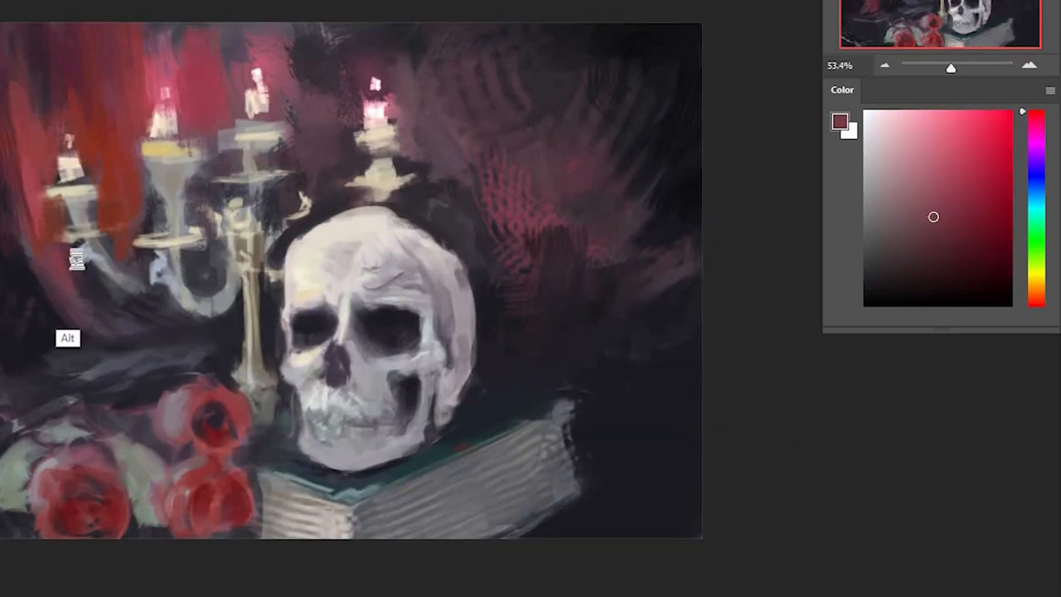
Zoom out to review the full-colour composition with the red roses beside the skull
{"action": "scroll", "scroll_direction": "down", "scroll_amount": 3}
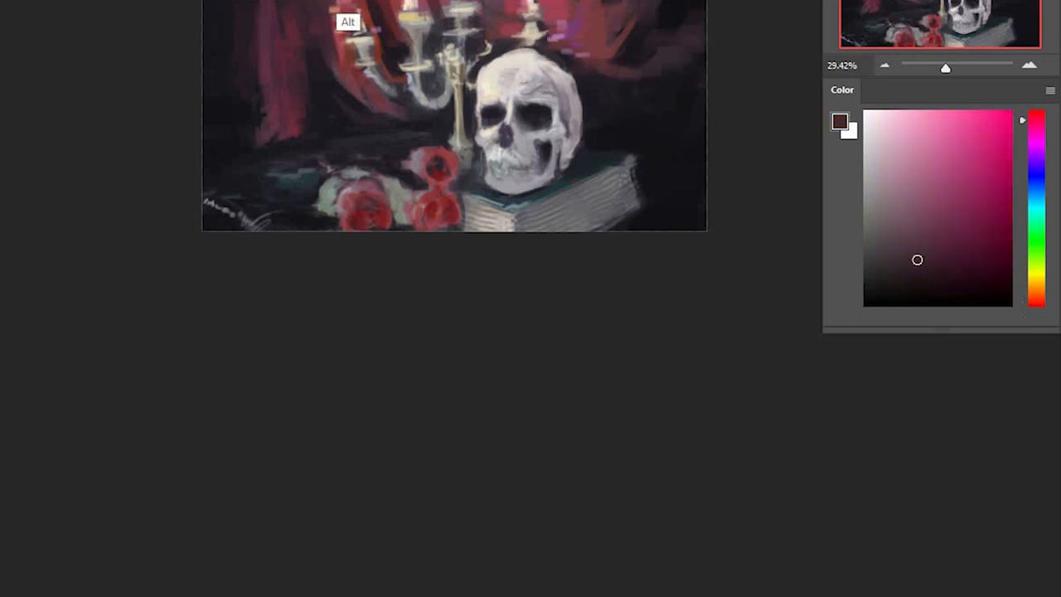